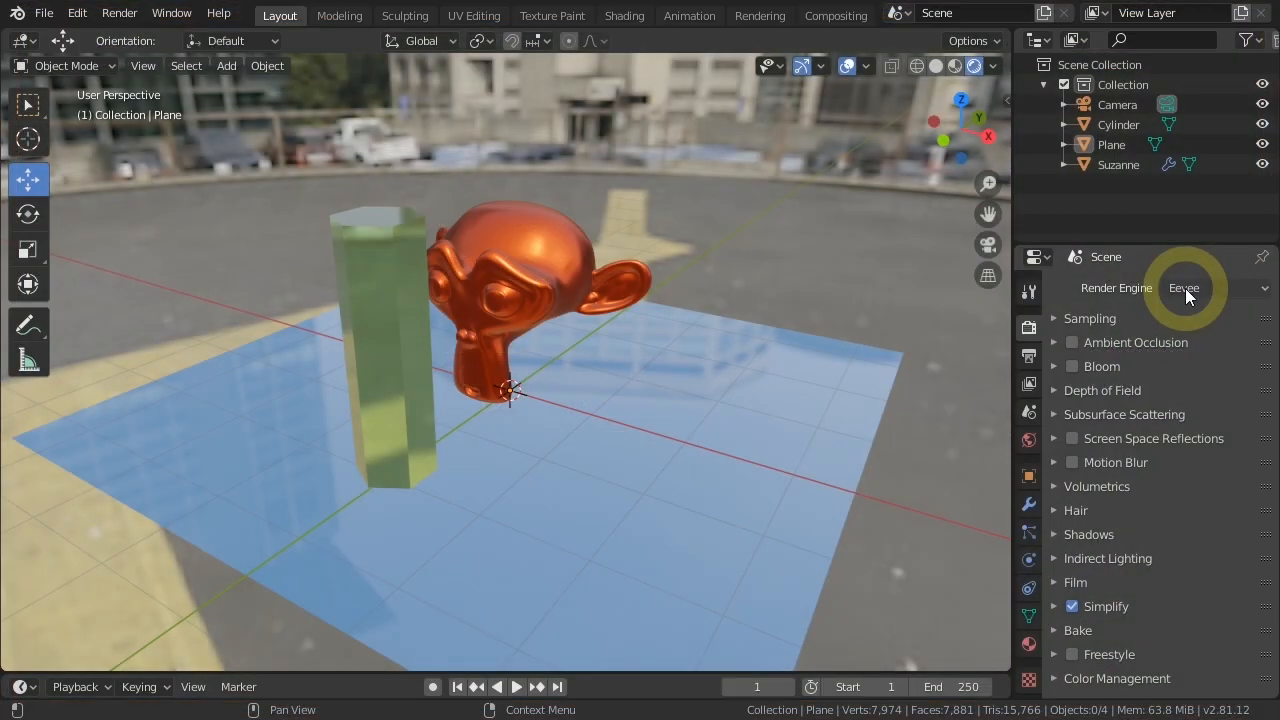
# Select Suzanne and switch her into Edit Mode to work on the mesh
pyautogui.click(1213, 288)
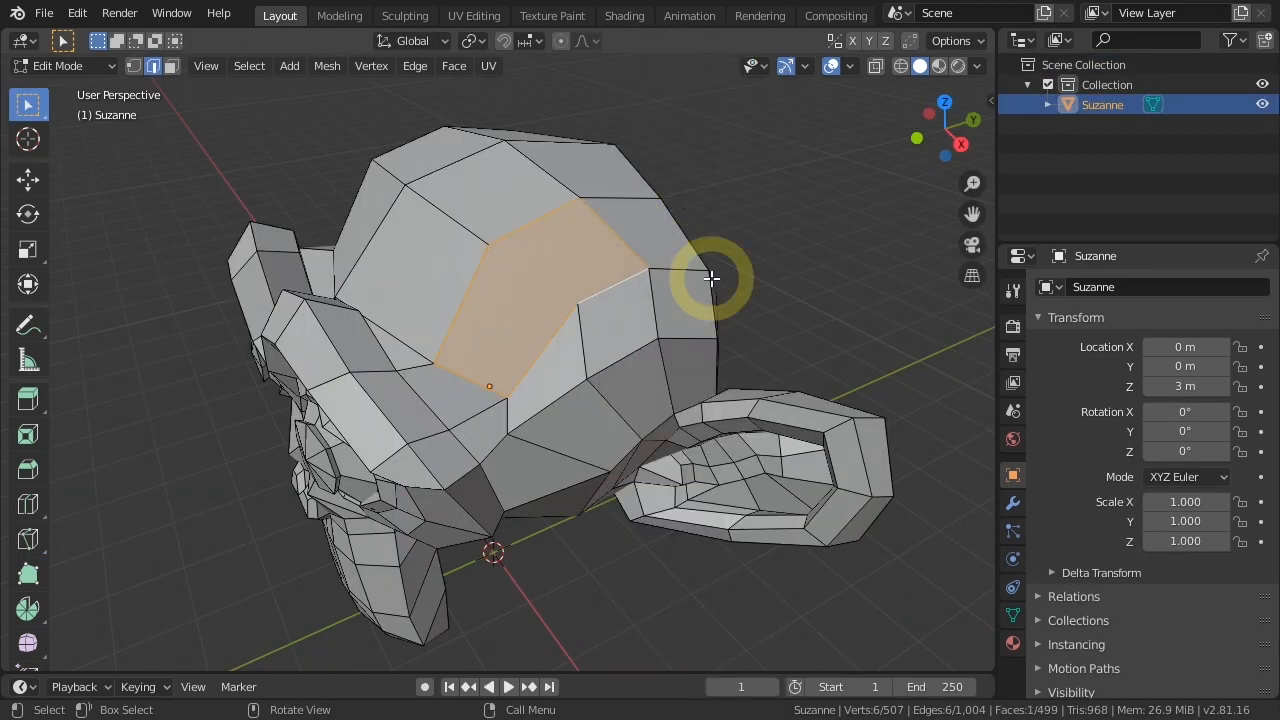
pyautogui.press('Tab')
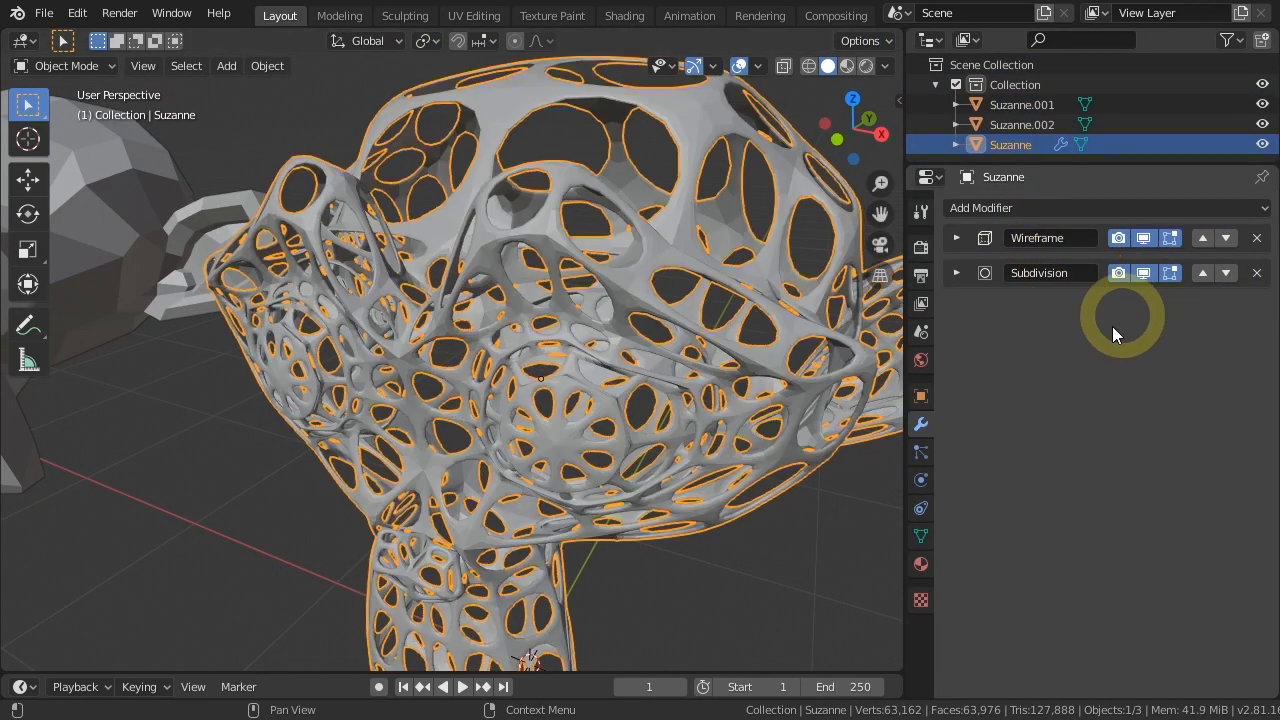
# Enter Edit Mode on the wireframe-and-subdivision Suzanne to show her cage over the lattice
pyautogui.press('Tab')
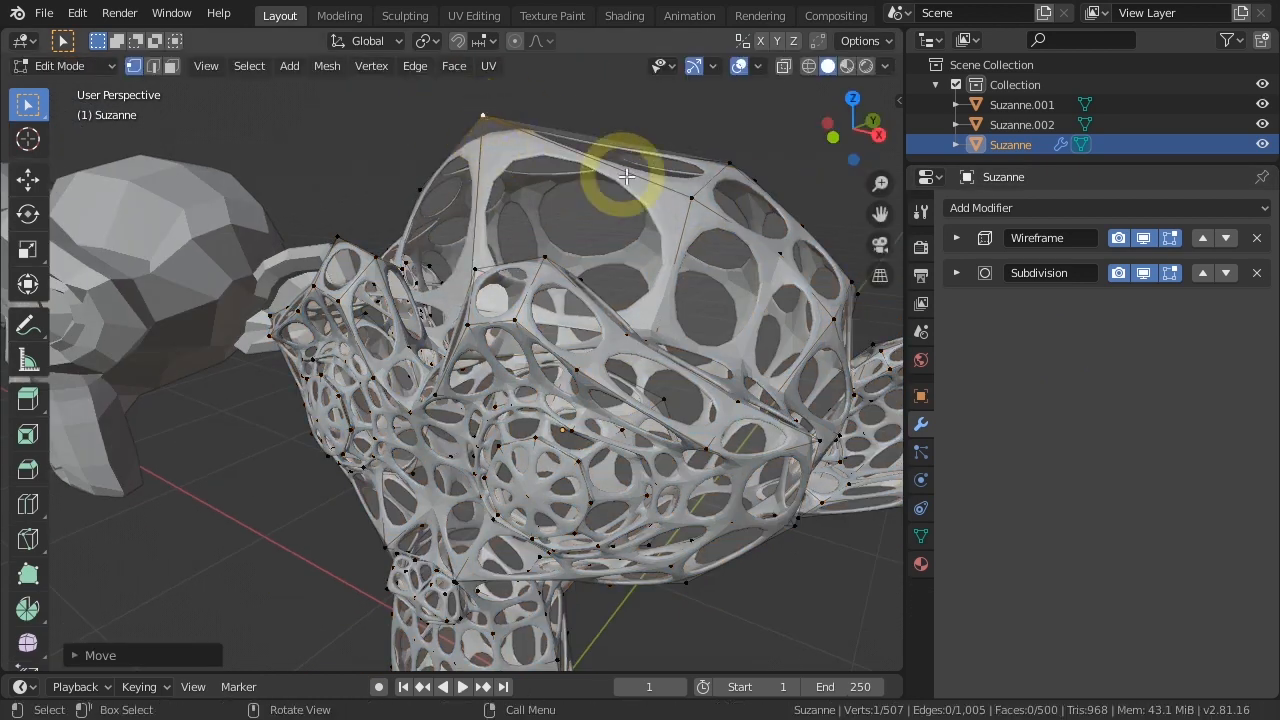